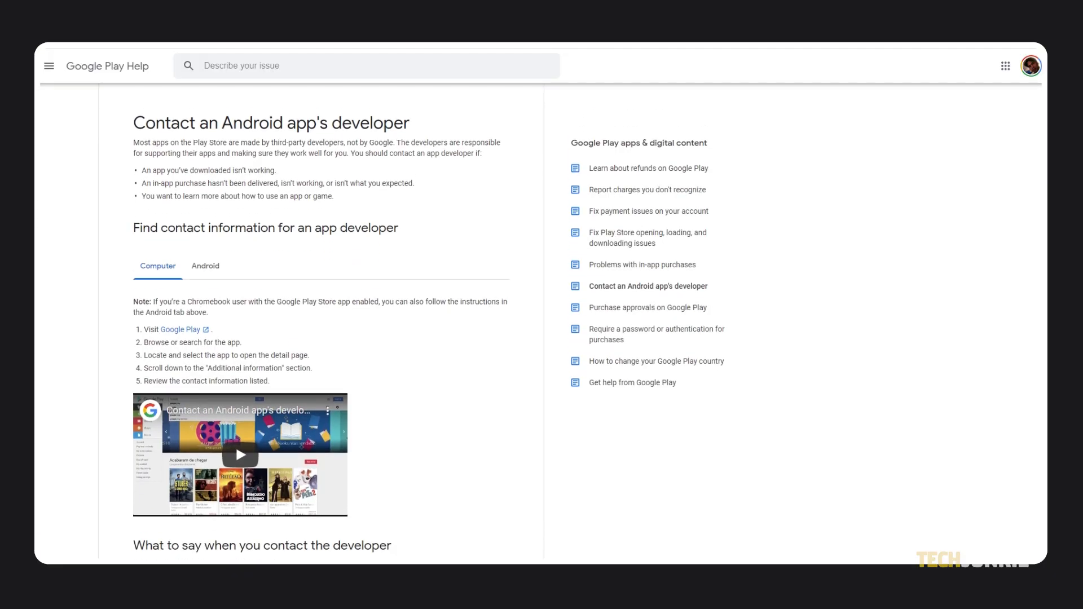
Start a problem report for the Best Value Cola Pack order and show the refund reason options
{"action": "scroll", "scroll_direction": "down", "scroll_amount": 3}
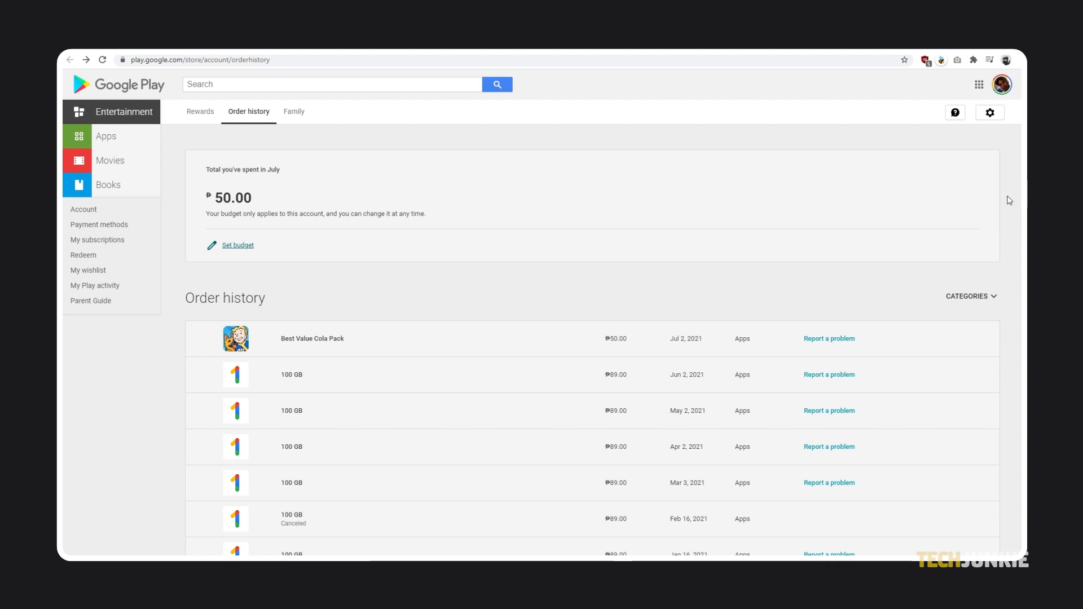
{"action": "mouse_move", "coordinate": [1010, 210]}
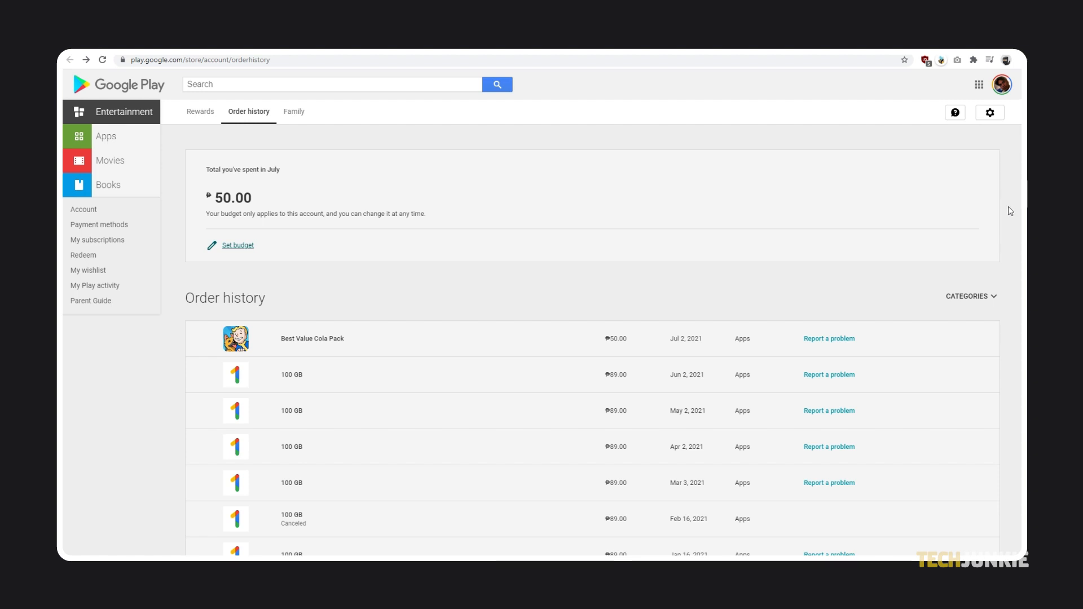
{"action": "scroll", "scroll_direction": "down", "scroll_amount": 3}
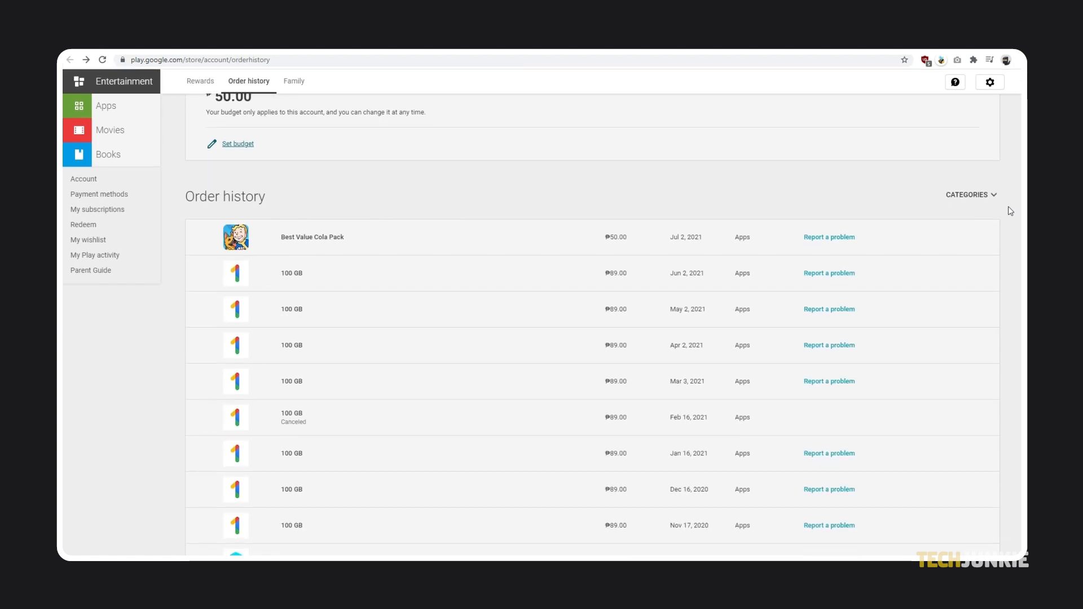
{"action": "scroll", "scroll_direction": "down", "scroll_amount": 3}
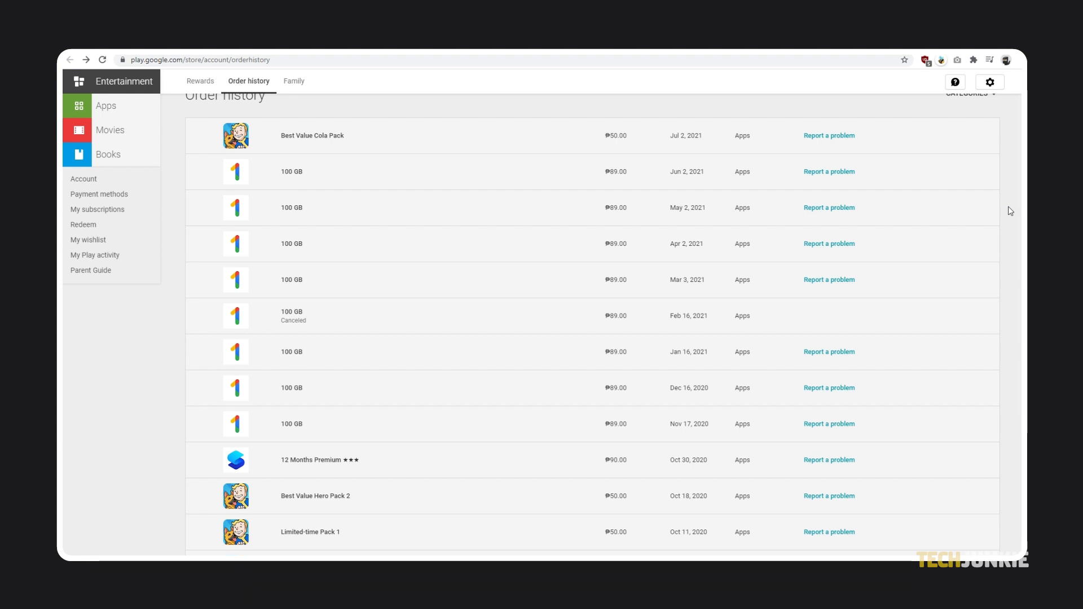
{"action": "mouse_move", "coordinate": [559, 253]}
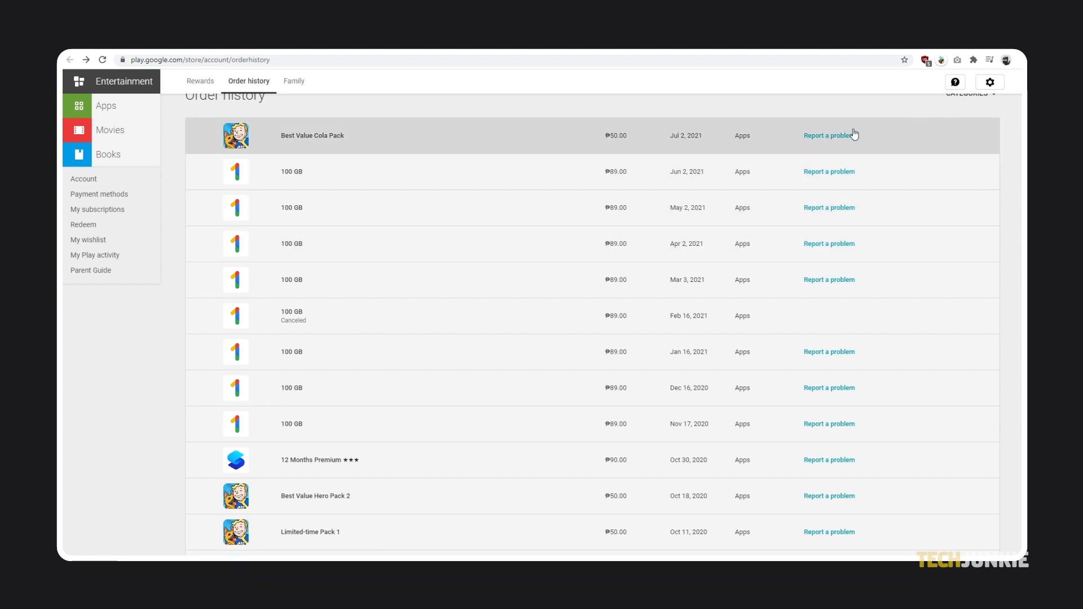
{"action": "left_click", "coordinate": [828, 134]}
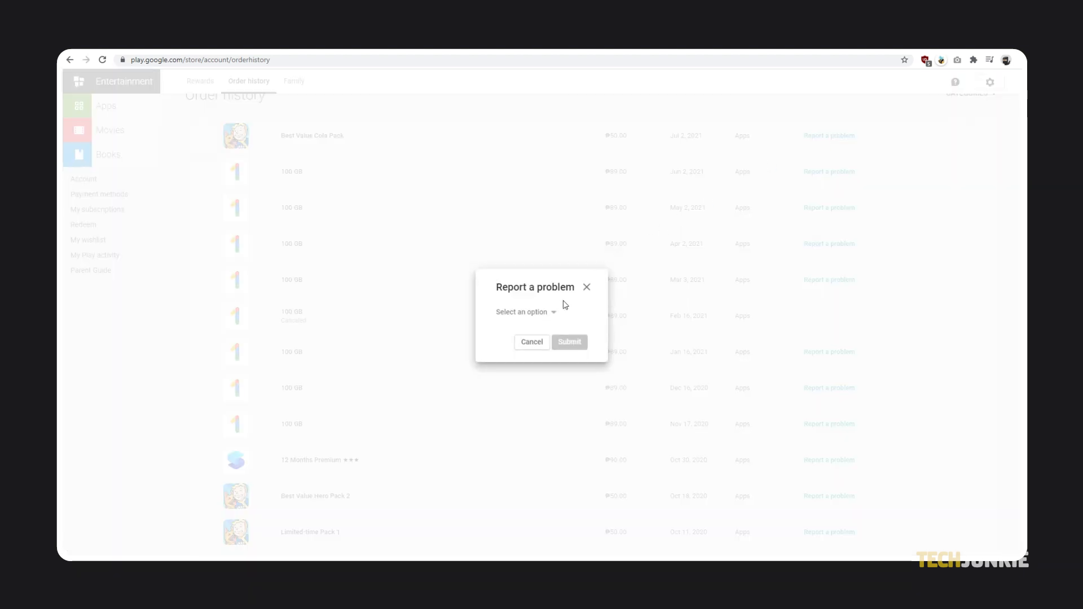
{"action": "left_click", "coordinate": [523, 312]}
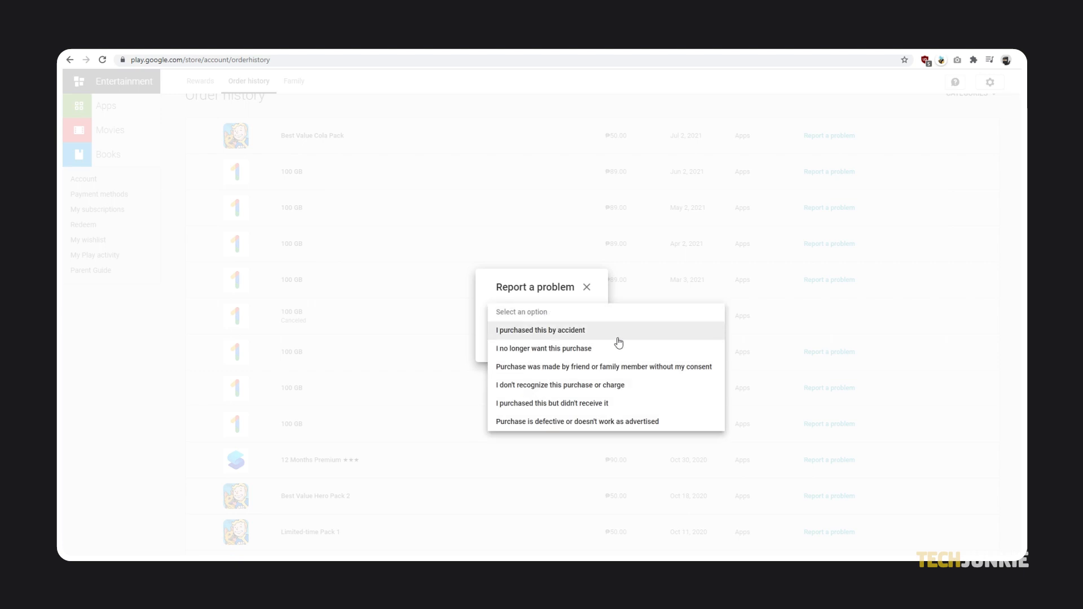
{"action": "mouse_move", "coordinate": [618, 366]}
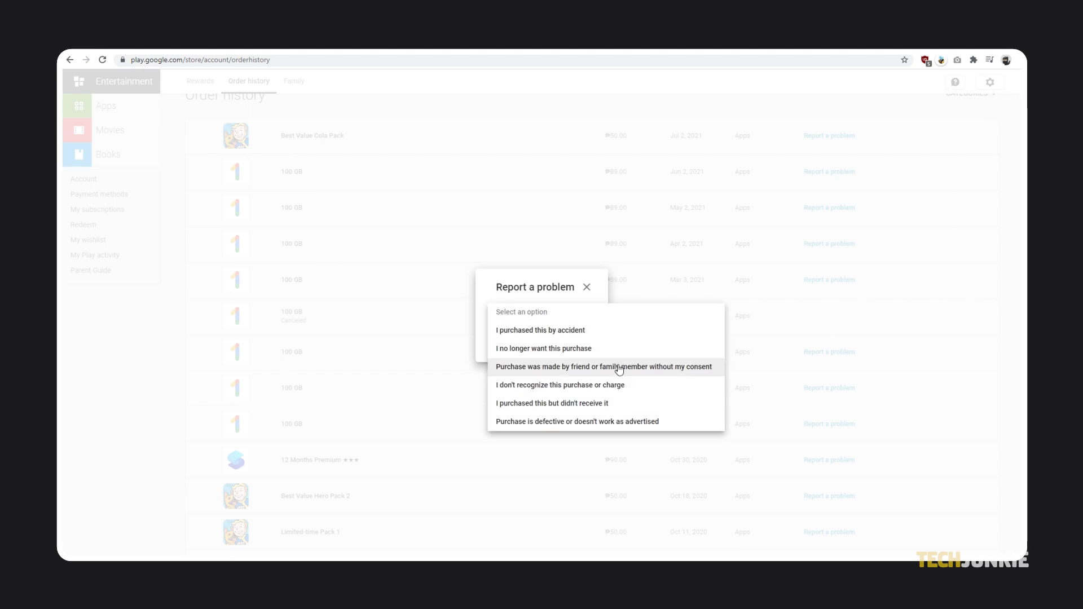
{"action": "mouse_move", "coordinate": [617, 421]}
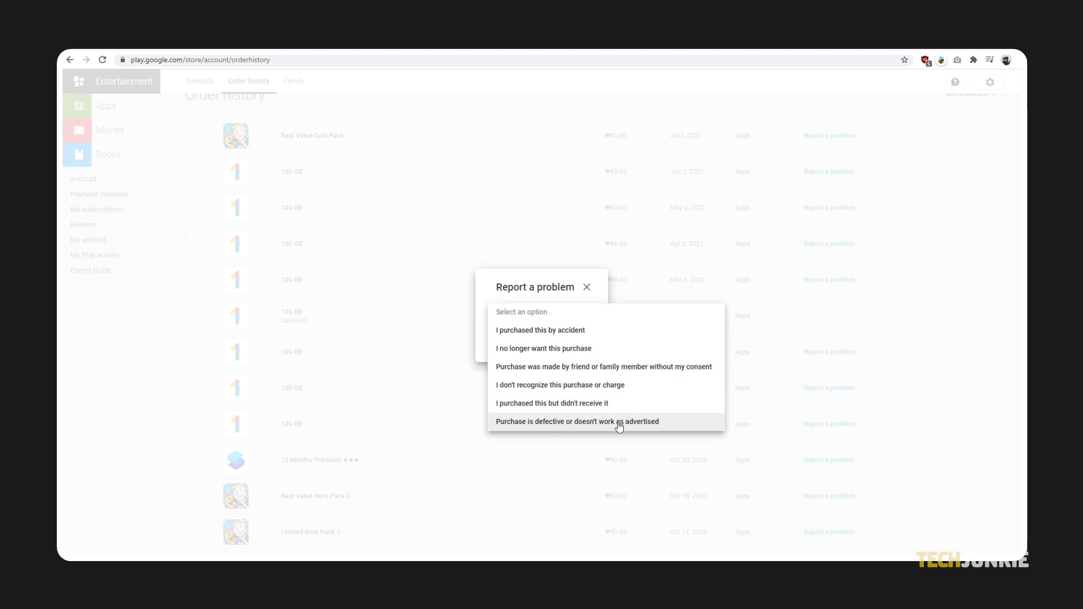